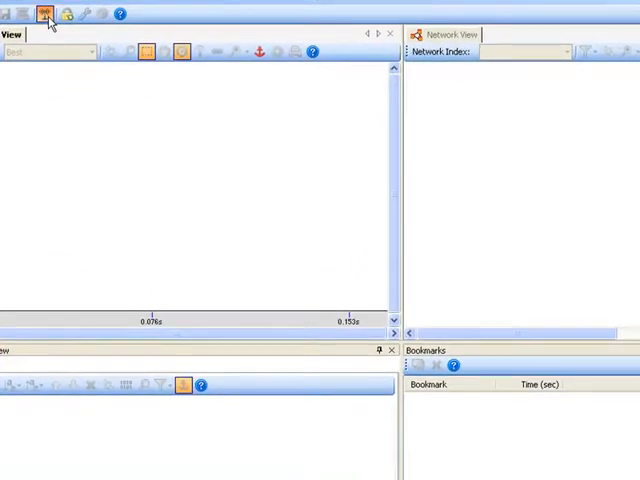
- Measure the noise level on every channel, stop the scan, then begin a passive scan for networks
left_click(44, 14)
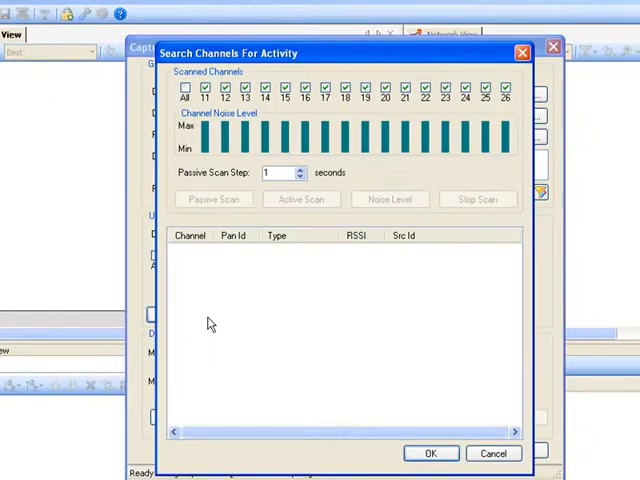
left_click(388, 198)
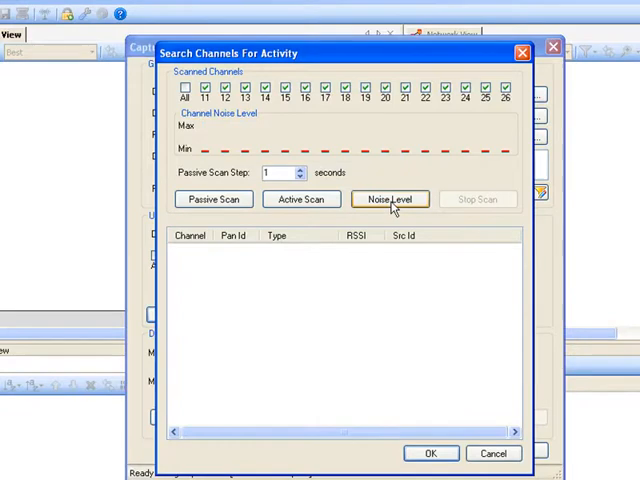
left_click(390, 198)
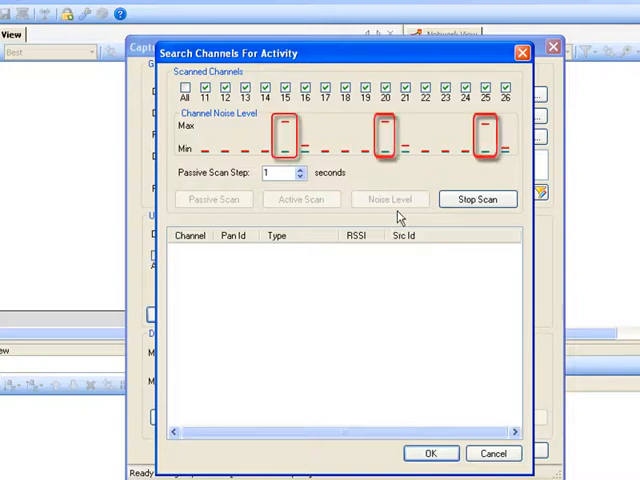
left_click(478, 200)
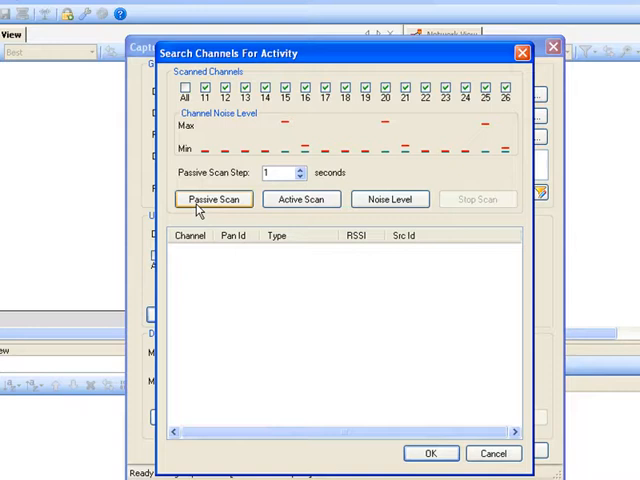
left_click(212, 198)
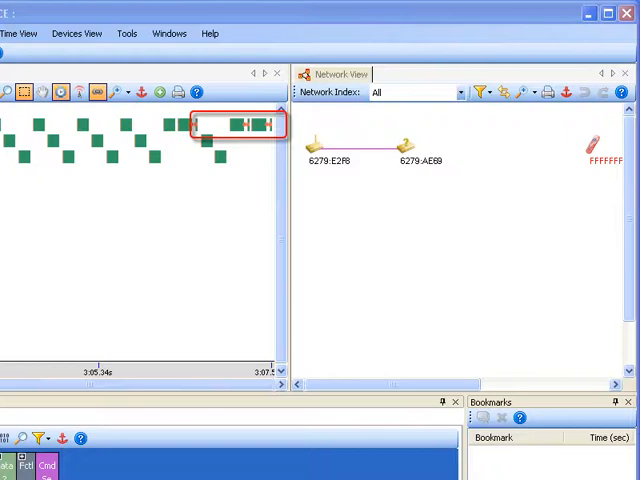
mouse_move(196, 136)
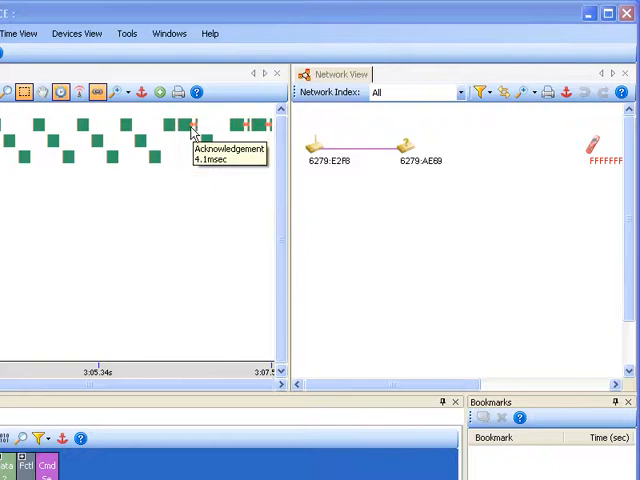
mouse_move(140, 144)
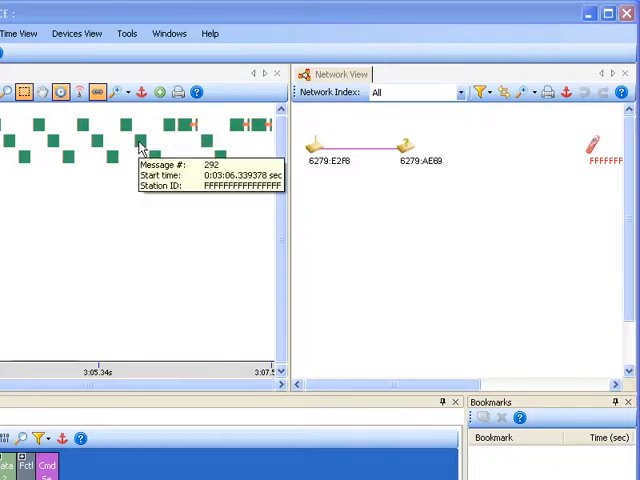
- Show the Message Quick-Watch for a timeline message, listing its decoded frame control and vendor fields
right_click(138, 144)
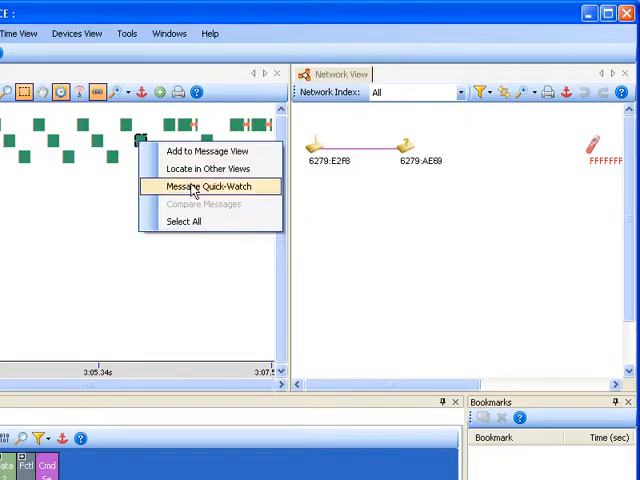
left_click(208, 188)
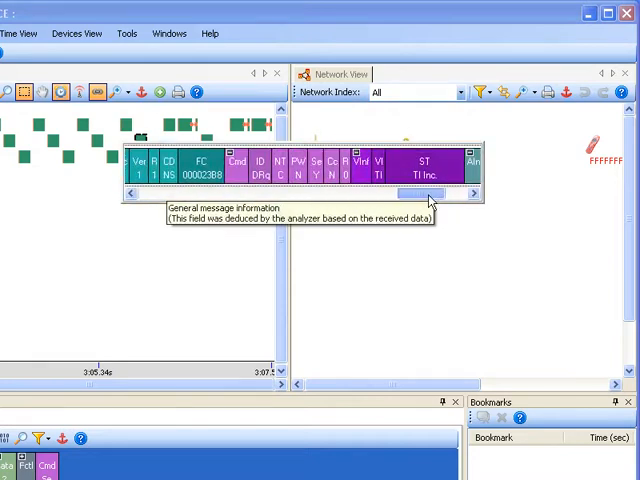
left_click(470, 194)
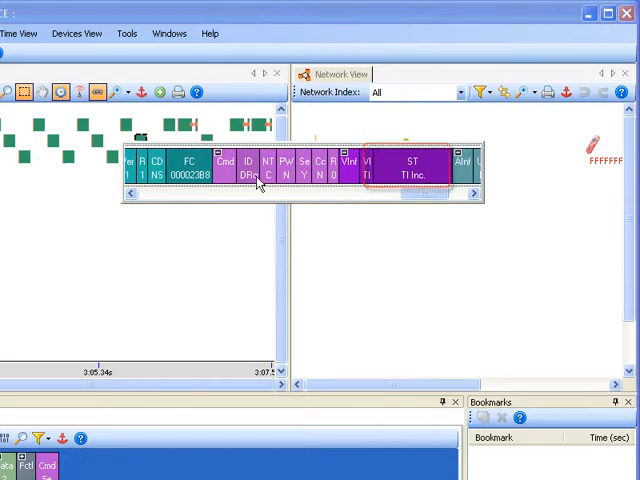
mouse_move(252, 176)
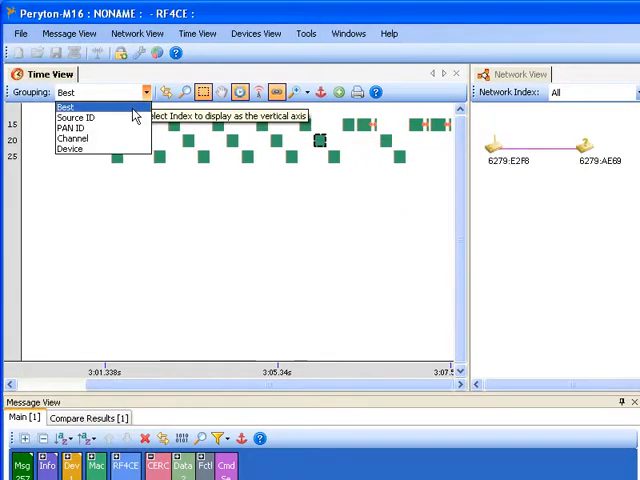
- Group the Time View rows by Source ID and look through the listed messages' fields
left_click(76, 116)
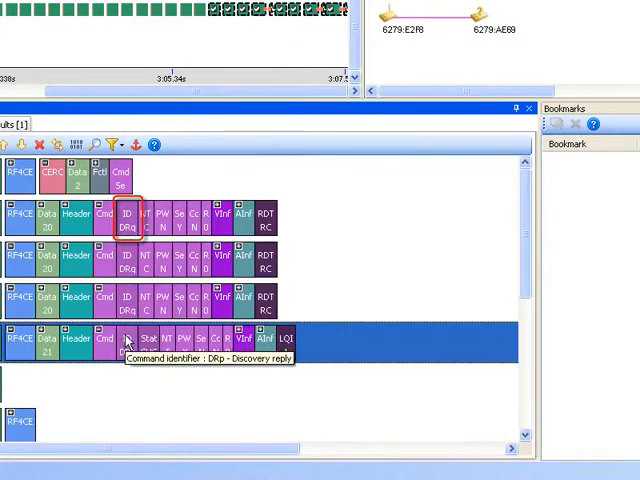
mouse_move(96, 230)
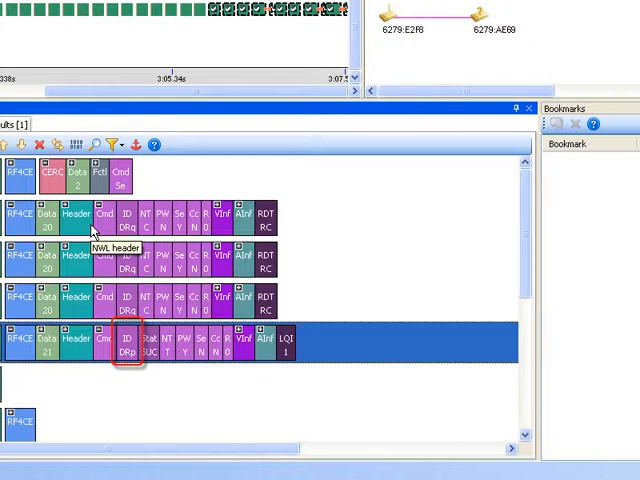
scroll("down", 3)
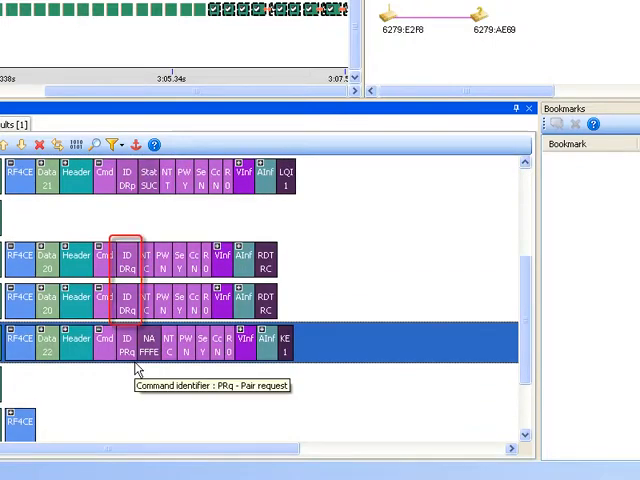
mouse_move(128, 268)
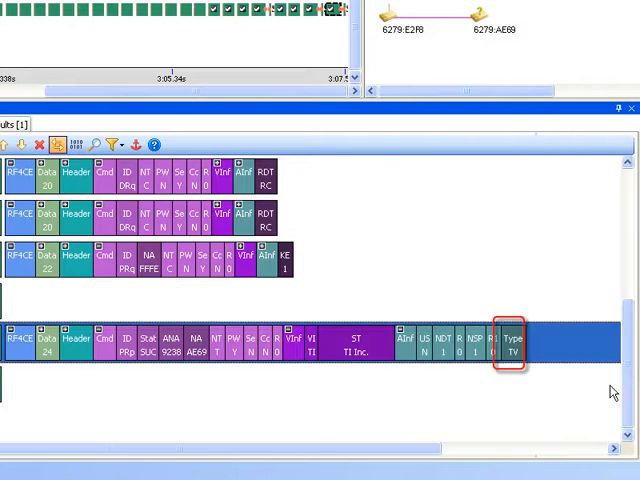
mouse_move(512, 348)
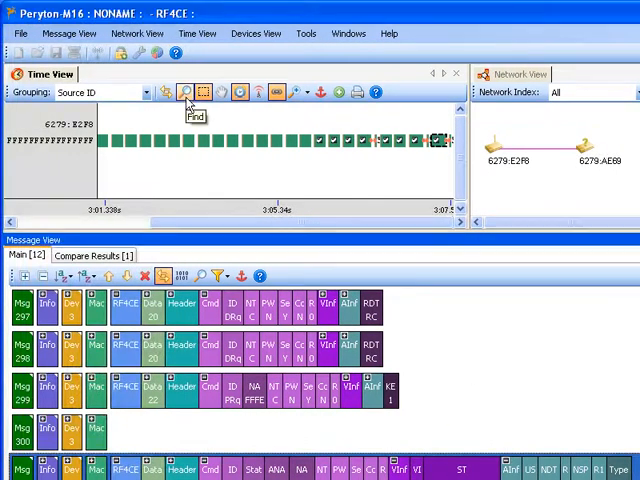
- Search the timeline for messages whose DeviceStatus field is not Ok
left_click(184, 92)
type("Con")
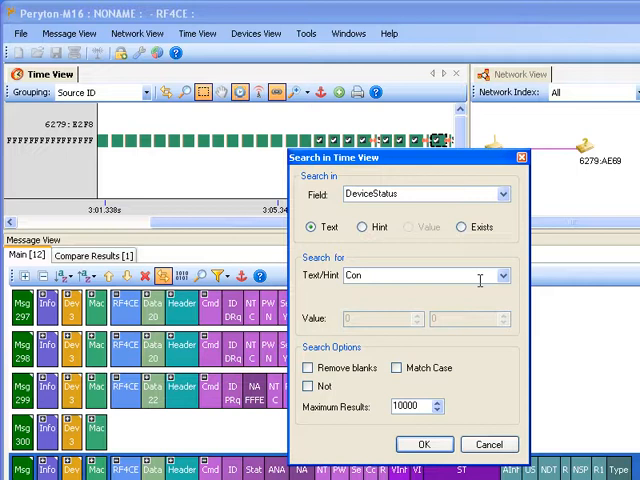
left_click(504, 276)
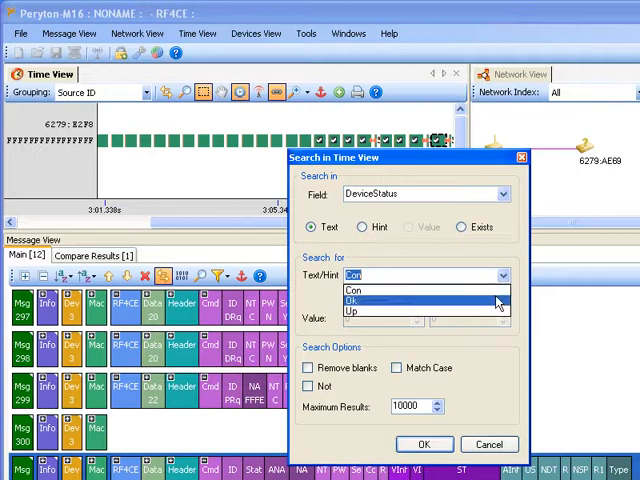
left_click(352, 300)
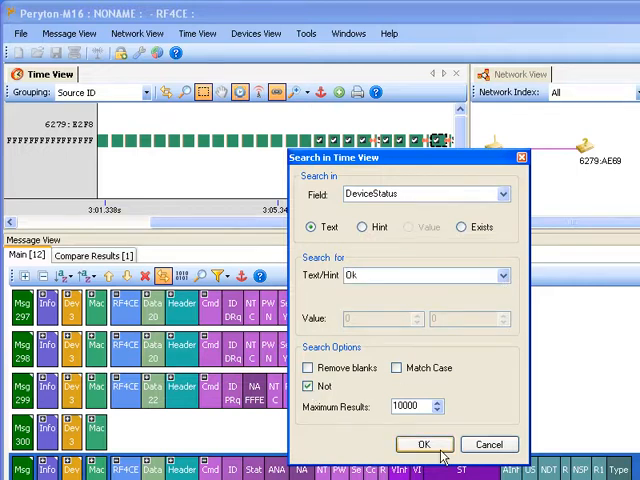
left_click(424, 444)
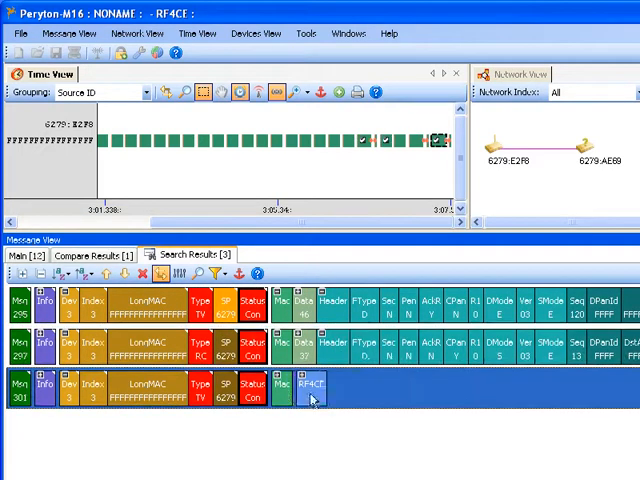
- Review the three packets in the Search Results list, then begin another timeline search
left_click(312, 384)
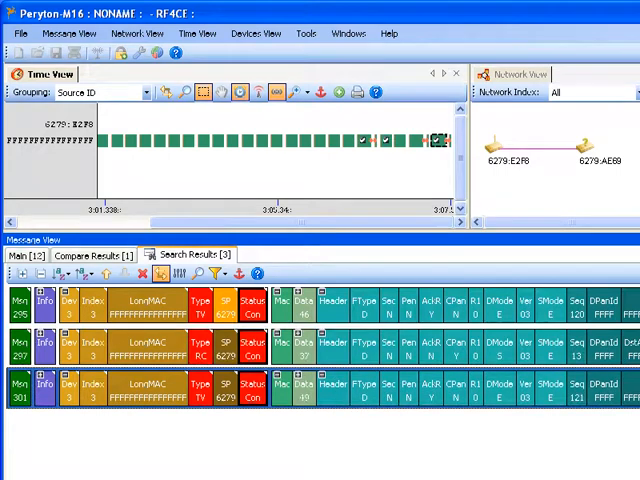
scroll("right", 3)
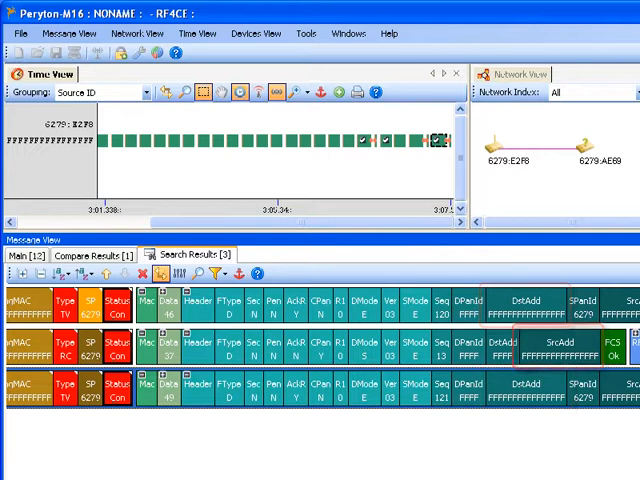
left_click(184, 92)
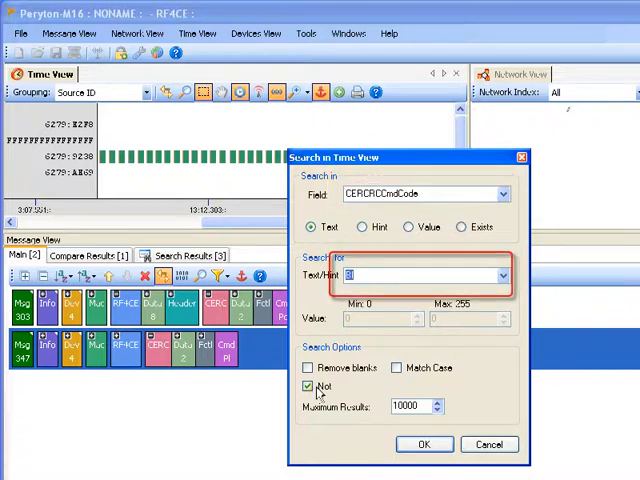
- Run the search for all packets carrying the CERCRCCmdCode field, yielding 107 messages
left_click(424, 444)
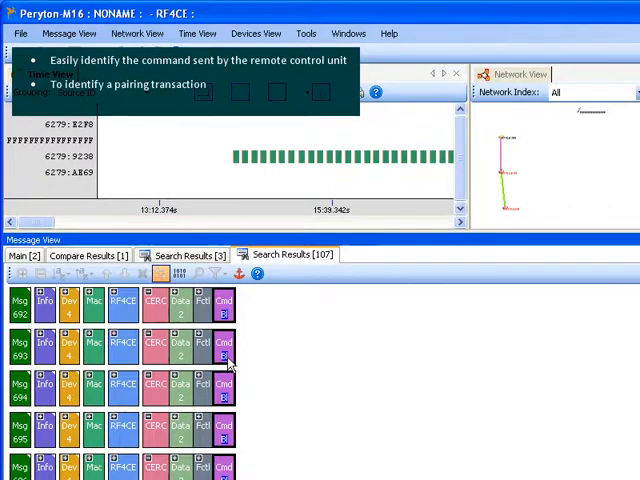
mouse_move(224, 360)
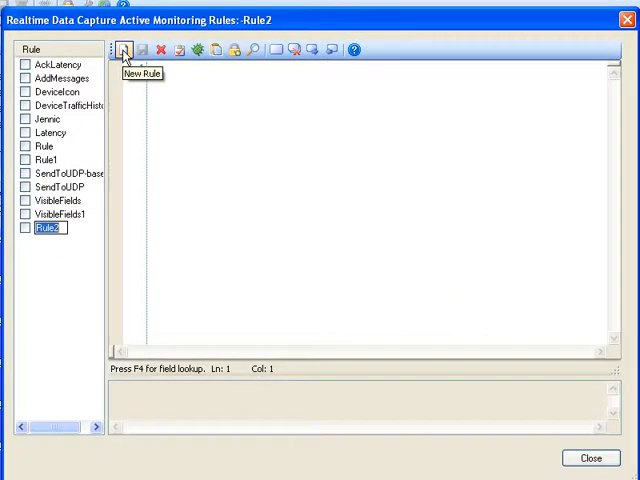
- Create the RF4CE rule with DoPacket code checking whether CERCRCCmdCode meaning equals B1
left_click(124, 50)
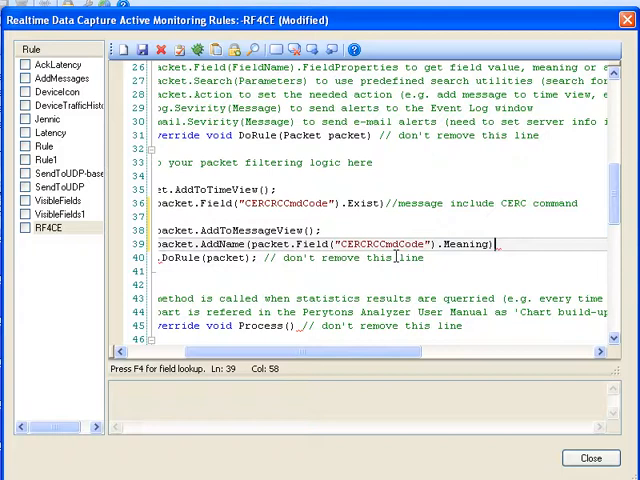
type(";")
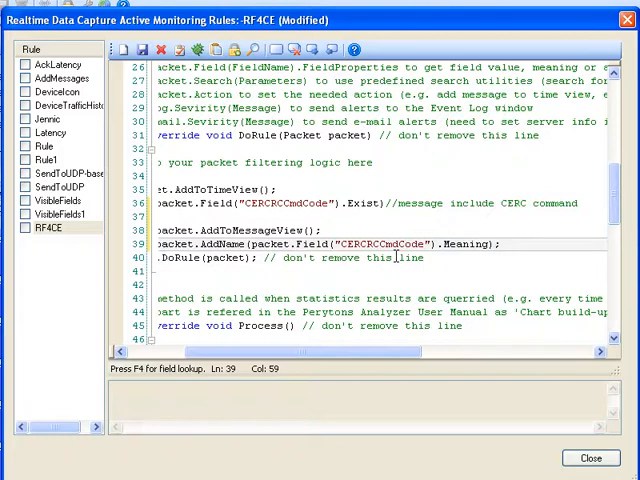
type("if (packet.Field(\"CERCRCCmdCode\").Meaning == \"B1\"")
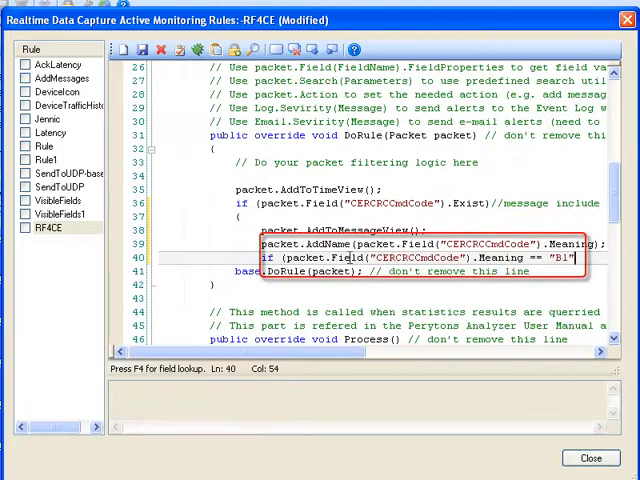
key("Return")
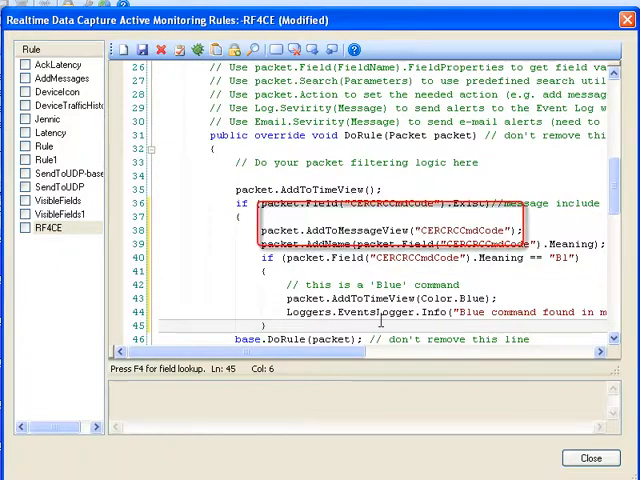
scroll("down", 3)
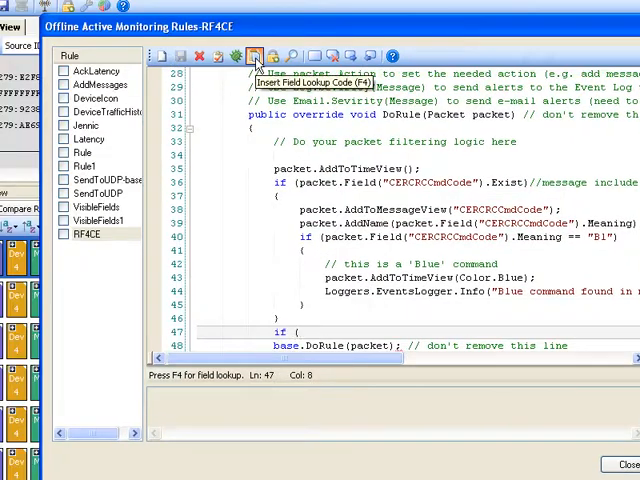
- Insert the RF4CECmdID field and add an AddBookmark("Pairing") block for pairing requests
left_click(256, 56)
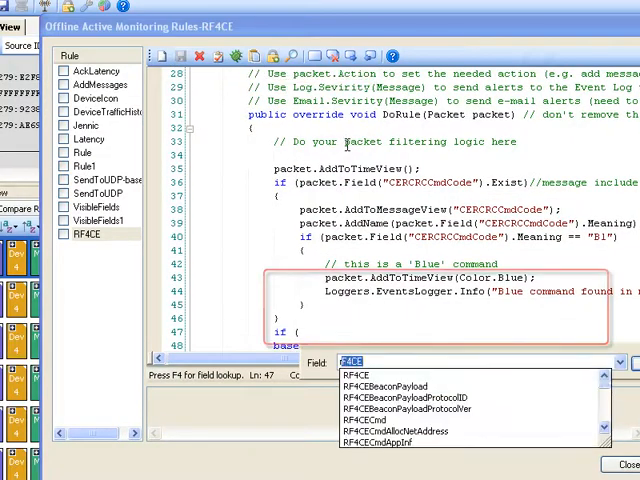
left_click(182, 56)
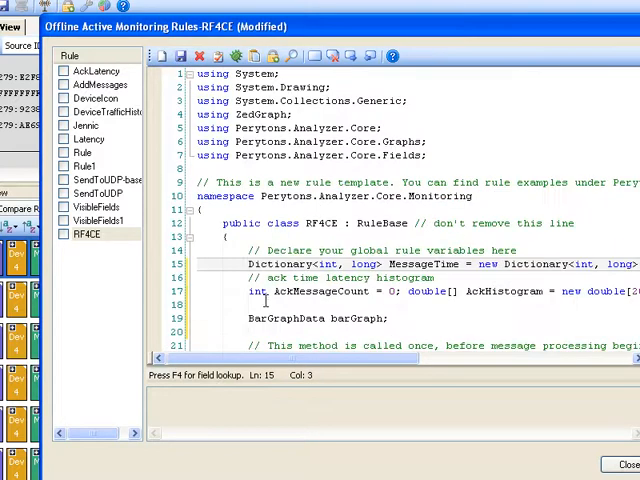
scroll("down", 3)
type("// build stat")
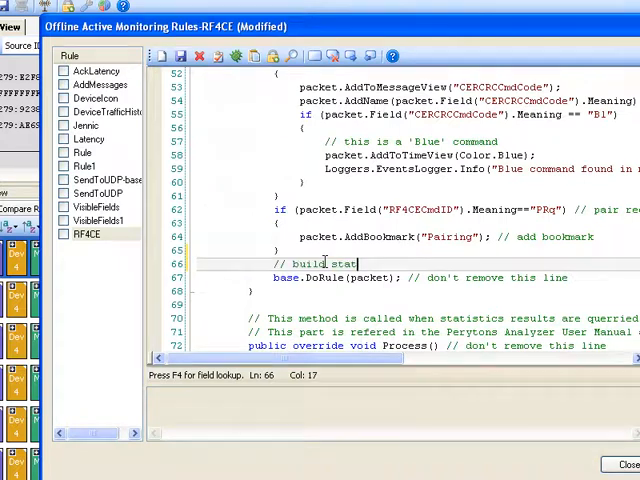
scroll("down", 3)
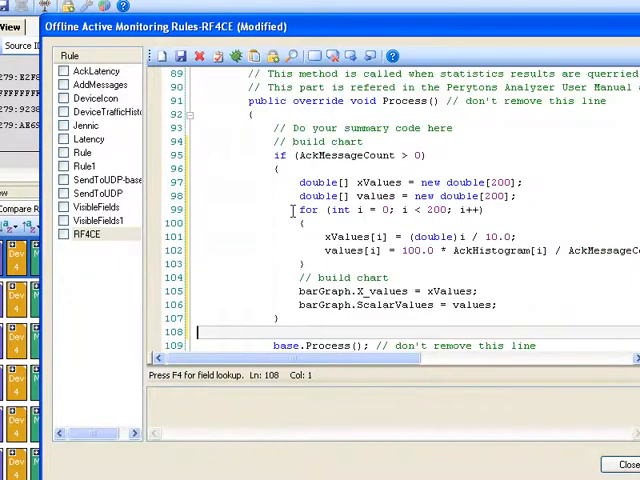
- Compile the RF4CE rule and send it by email
left_click(276, 56)
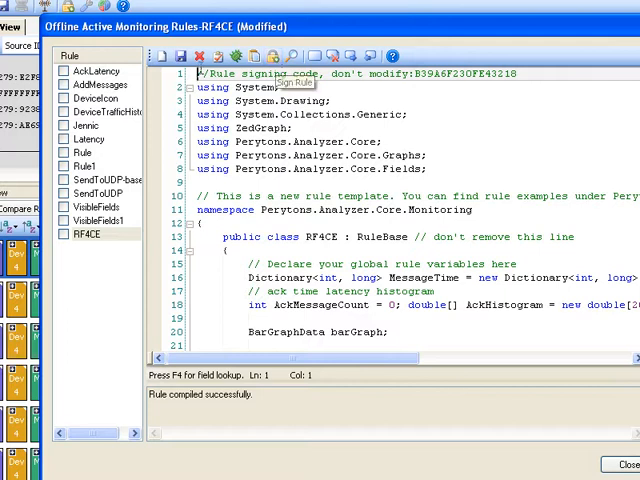
left_click(184, 56)
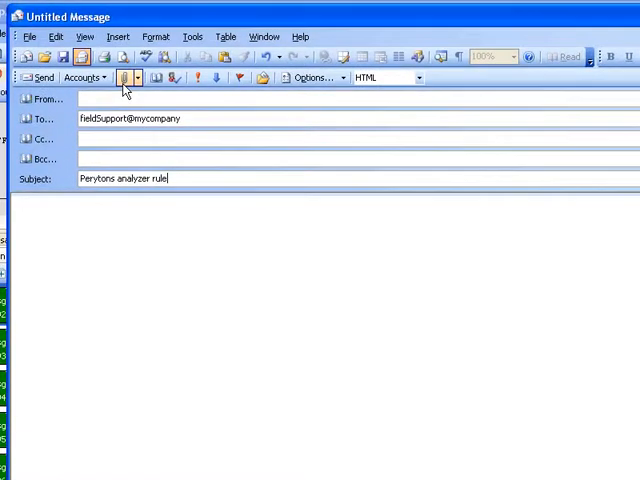
- Write the email body asking the recipient to use this rule with future captures, signed Regards
left_click(124, 78)
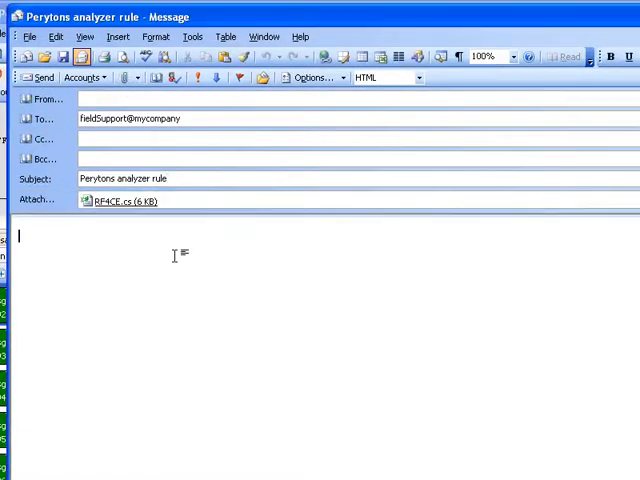
type("Dear Todd,")
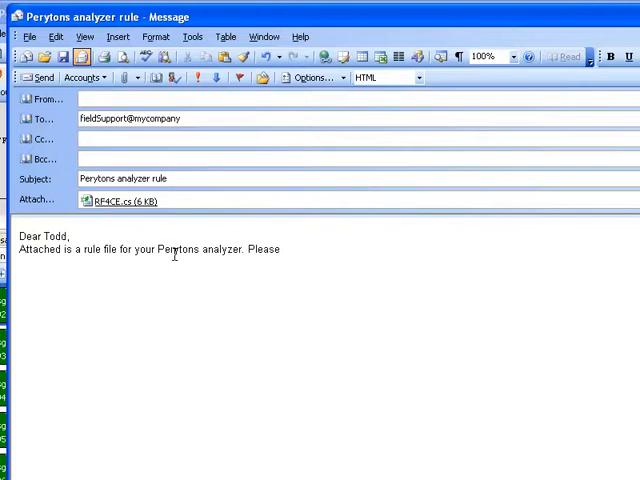
type("use this rule with the future captures you made.")
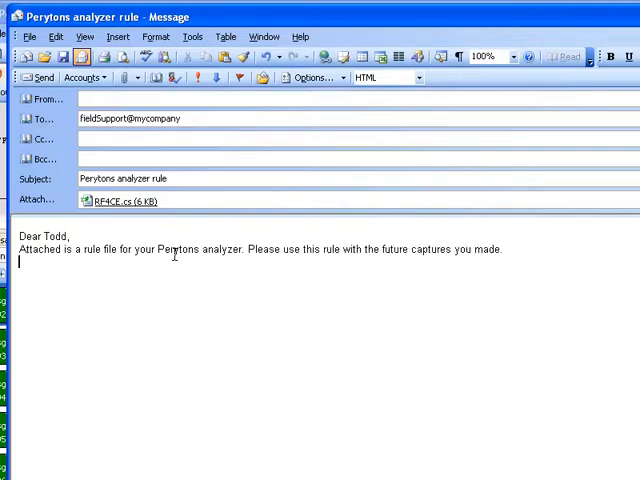
type("Regards")
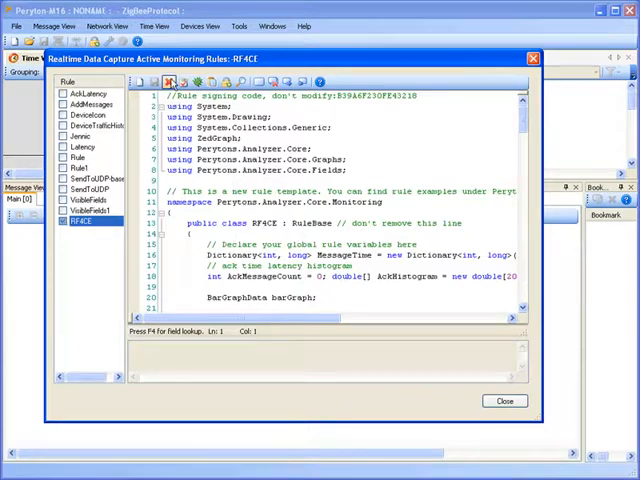
- Close the rule editor and adjust the time range to reveal the B1 events and Pairing bookmark
left_click(504, 400)
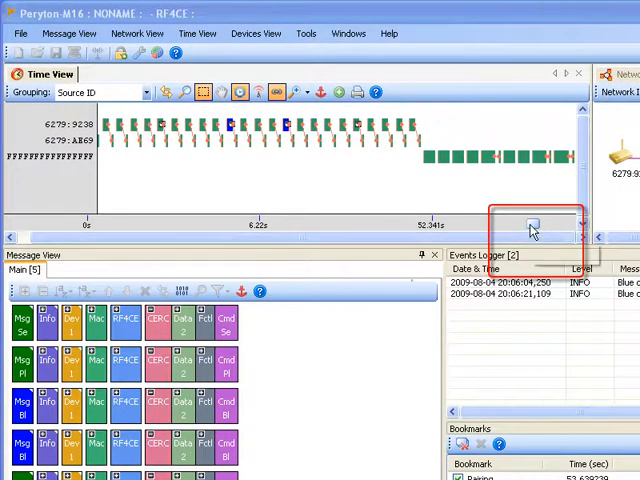
mouse_move(530, 224)
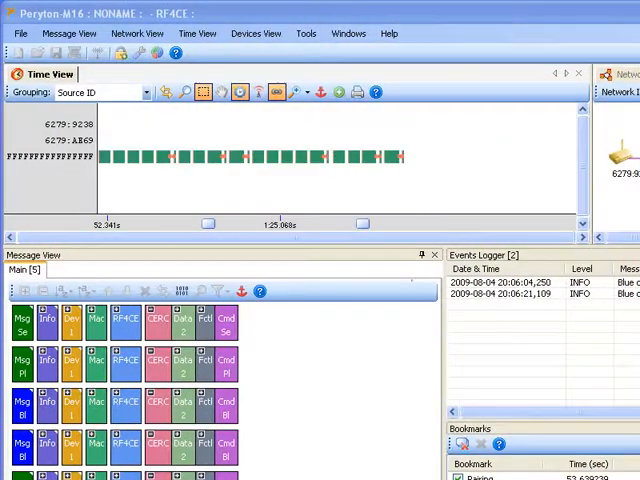
left_click_drag(196, 162, 360, 228)
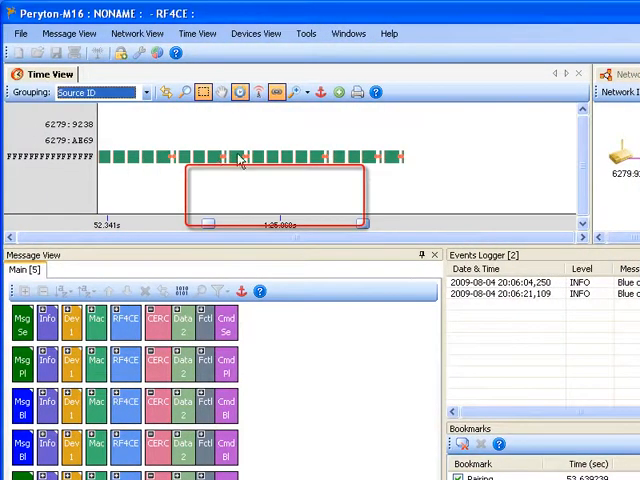